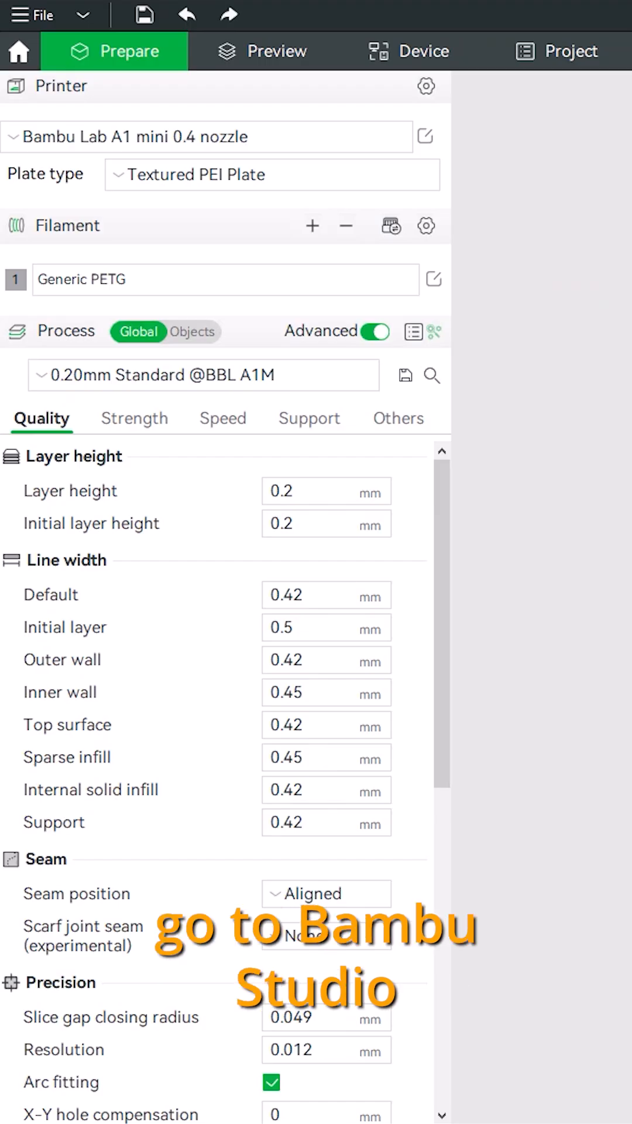
mouse_move(464, 218)
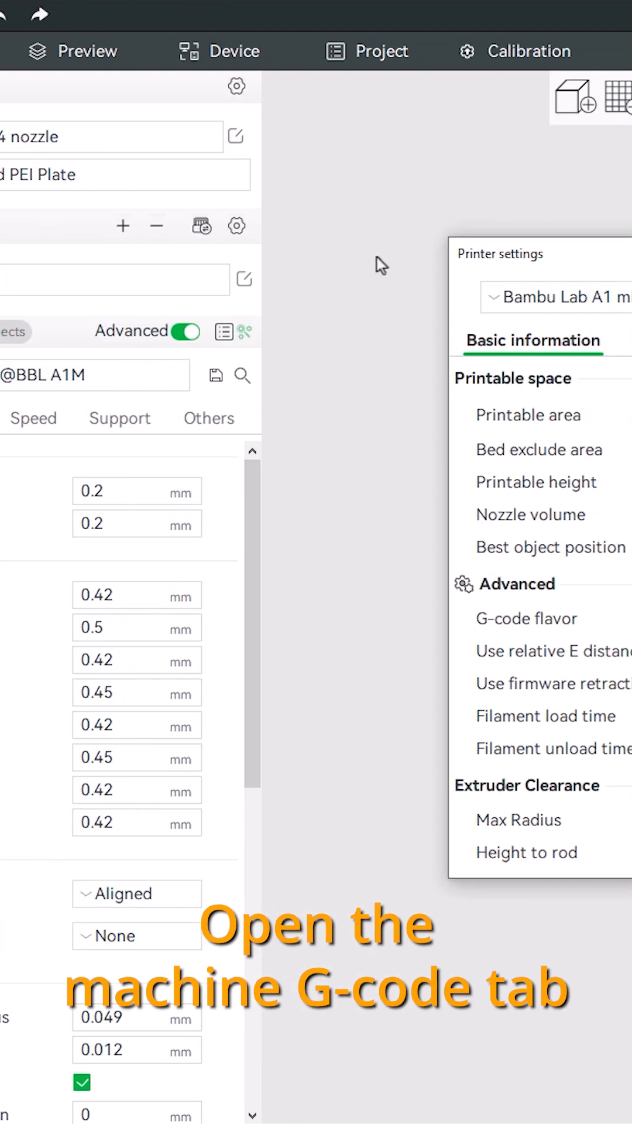
click(252, 339)
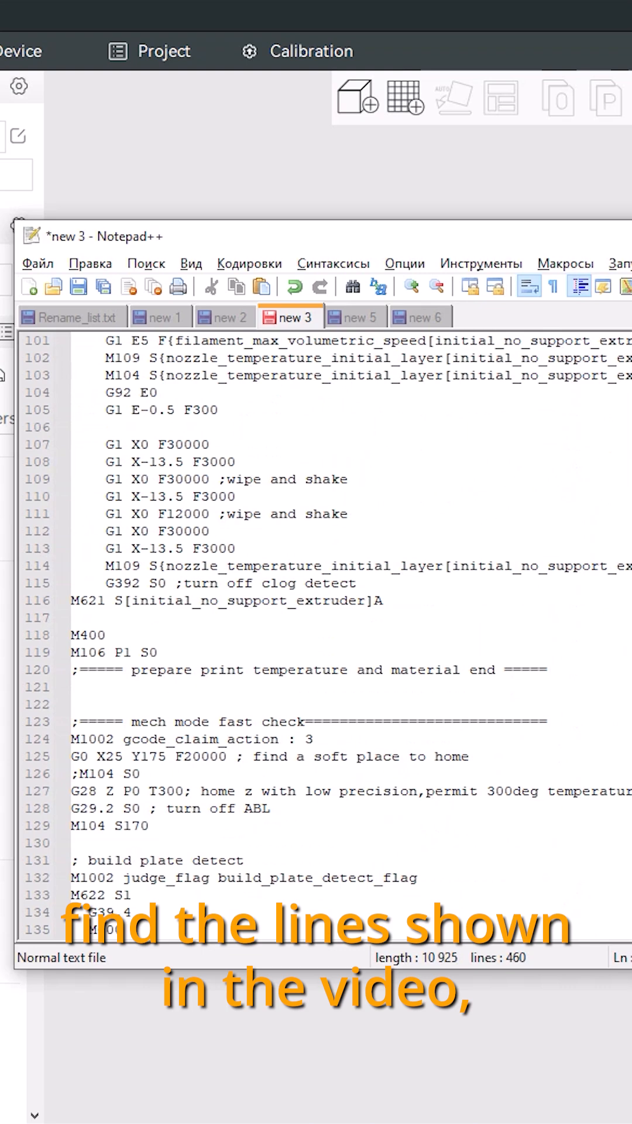
- Scroll the pasted start G-code to locate the vibration calibration block
scroll(down, 3)
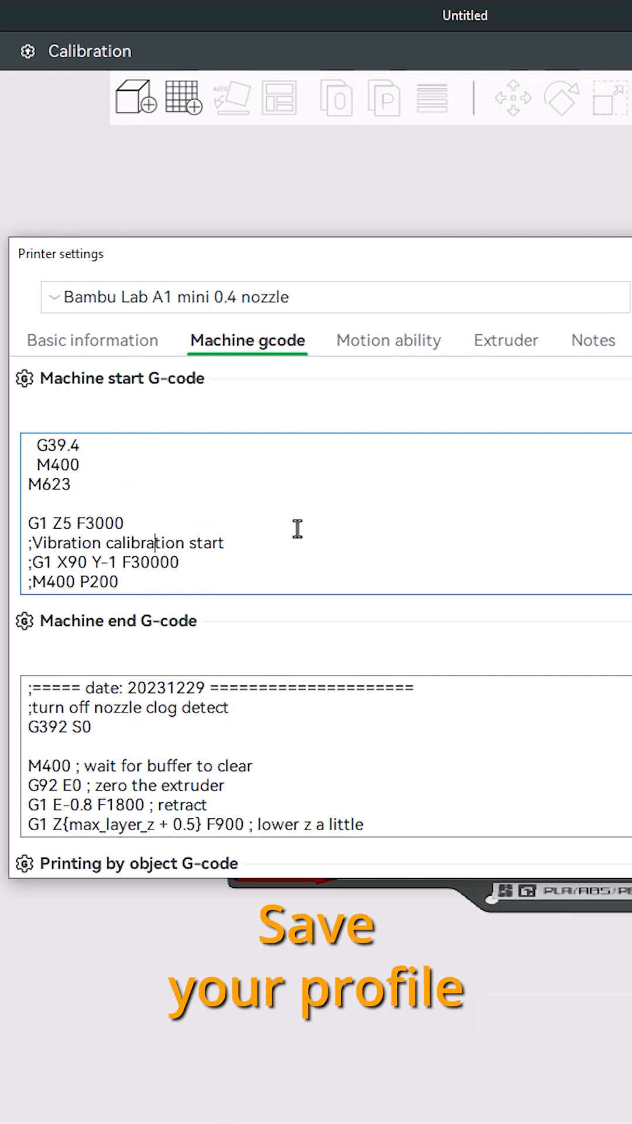
- Save the edited printer profile as a new user preset under the new name
click(597, 296)
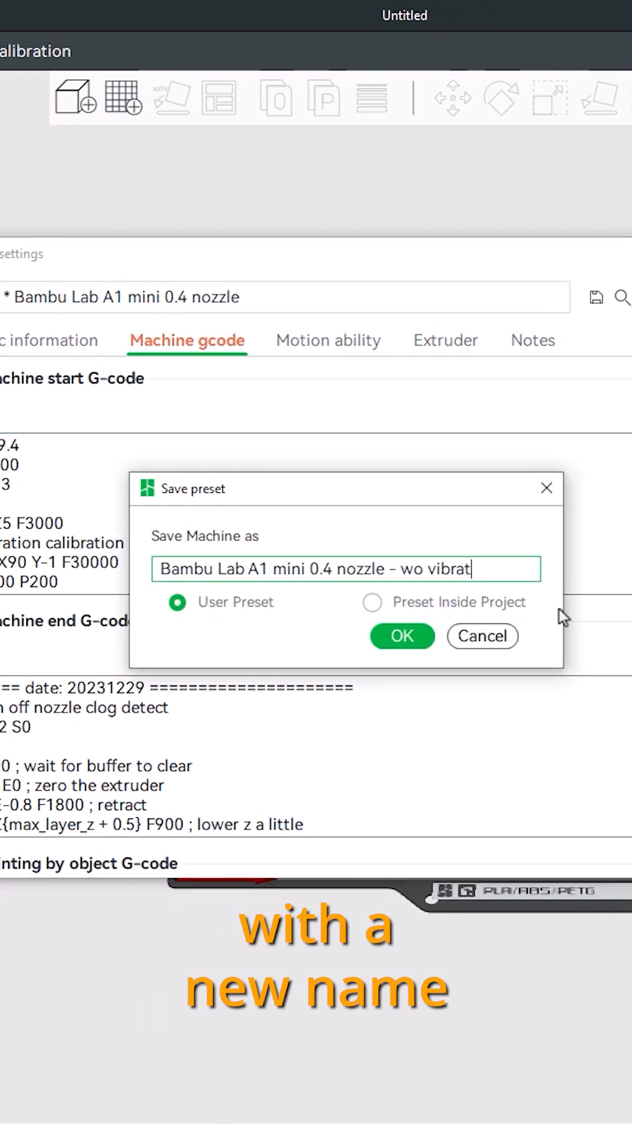
click(402, 636)
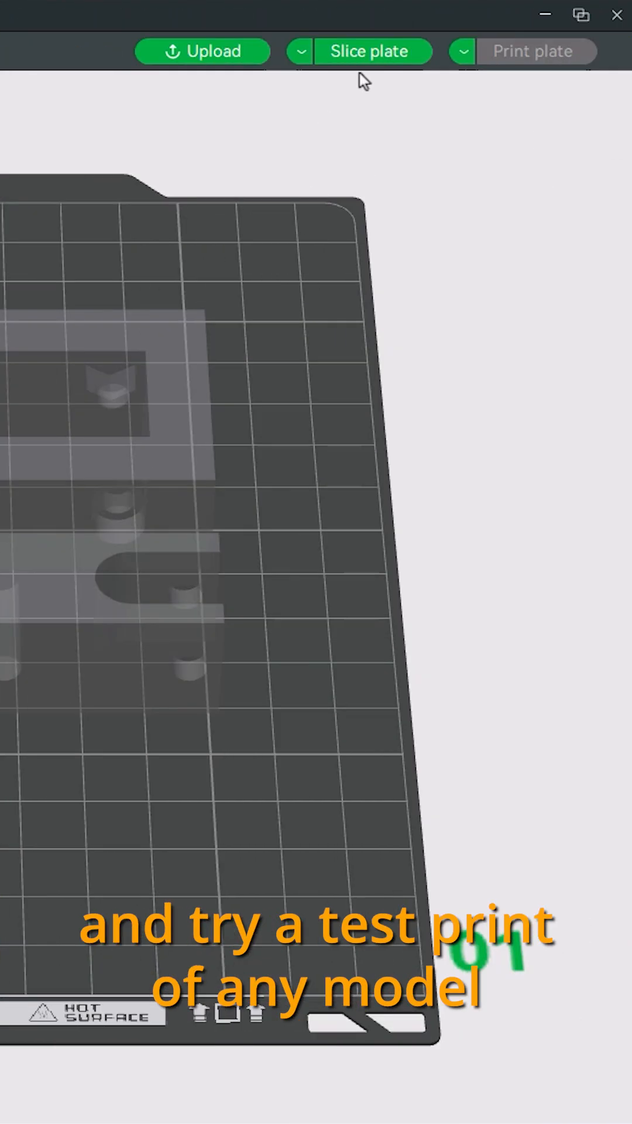
- Slice the plate and send the GoPro headrest mount to the printer as a test print
click(370, 51)
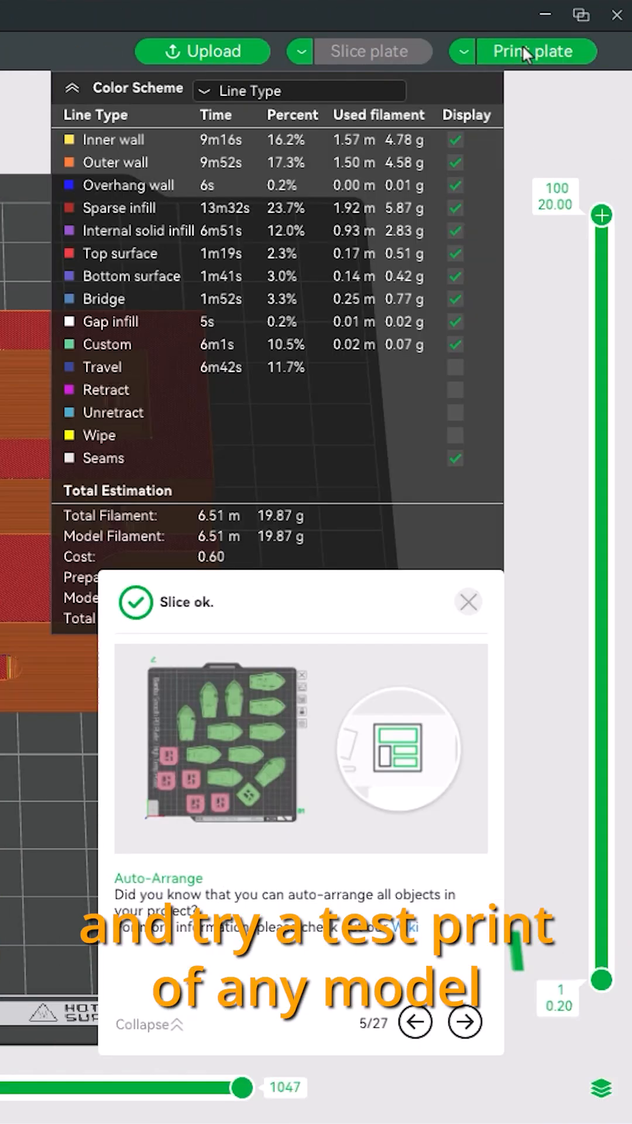
click(534, 51)
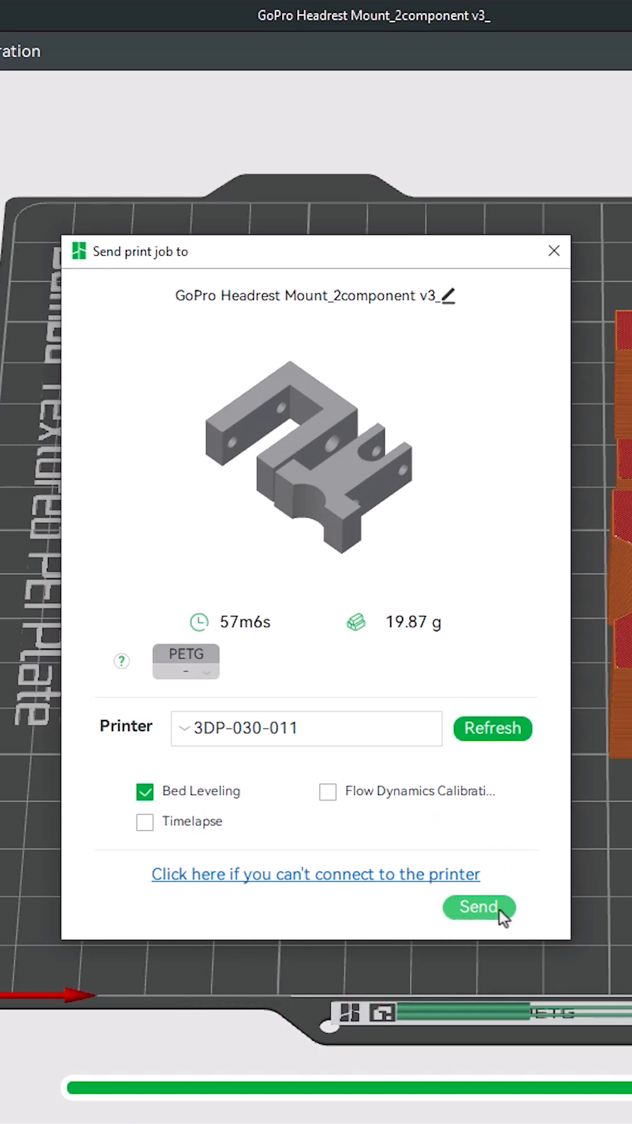